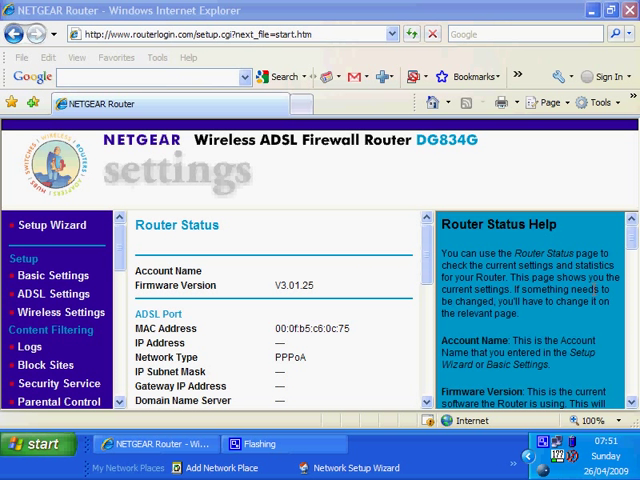
mouse_move(634, 251)
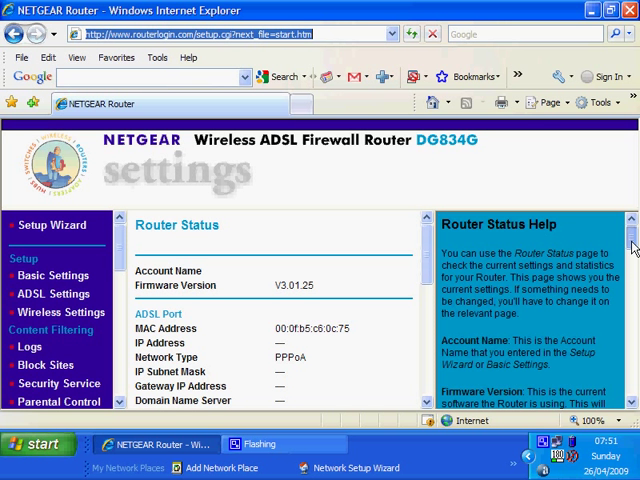
Confirm the connection status popup shows connected with successful authentication, then return to Router Status top.
scroll(down, 3)
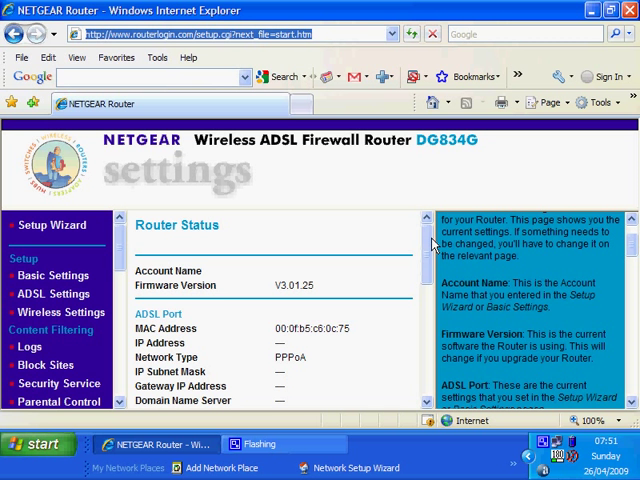
scroll(down, 3)
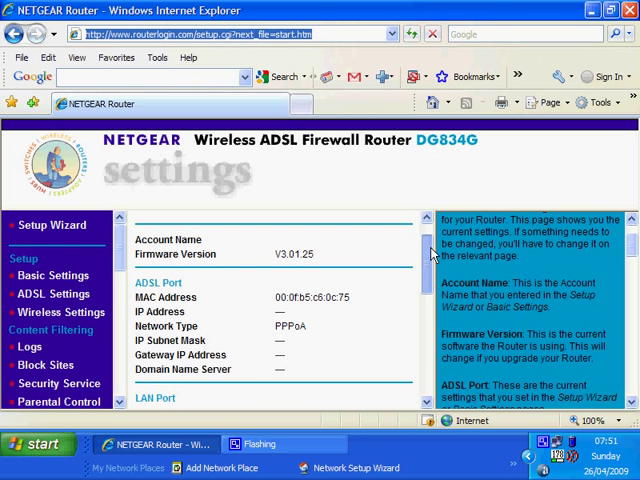
scroll(down, 3)
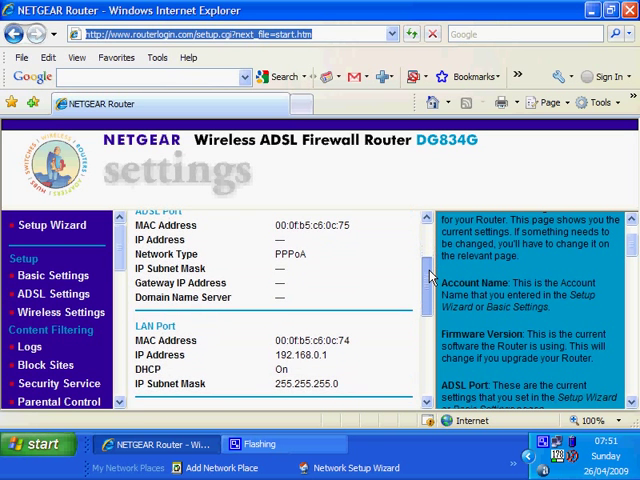
scroll(down, 3)
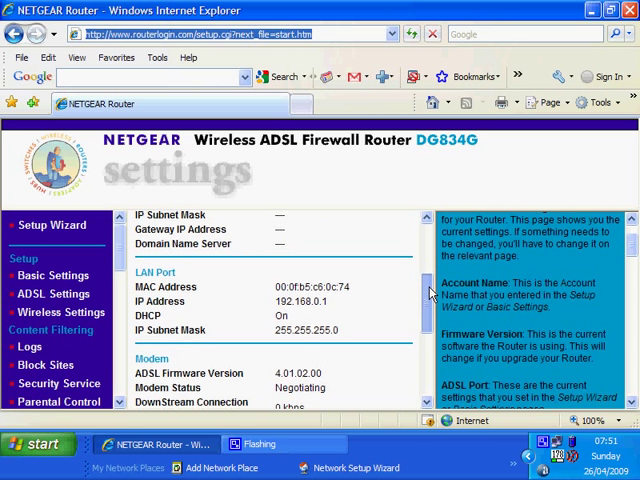
scroll(down, 3)
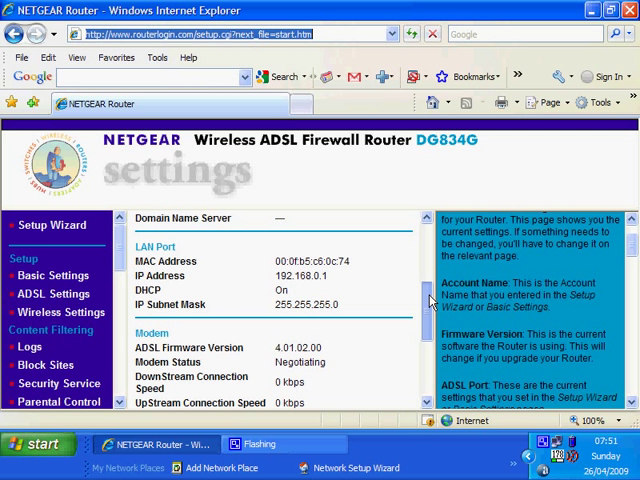
scroll(down, 3)
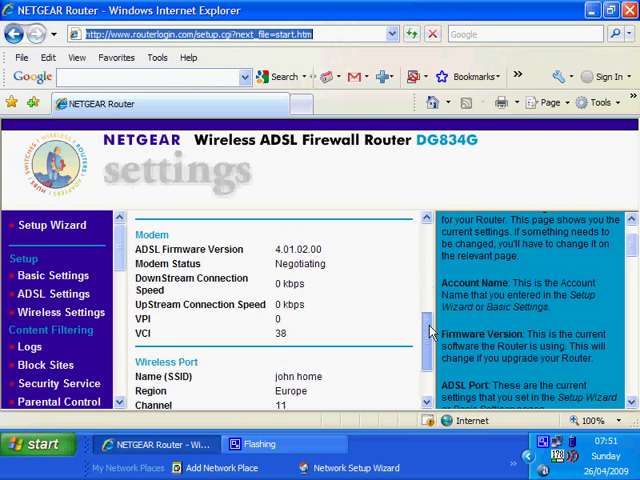
scroll(down, 3)
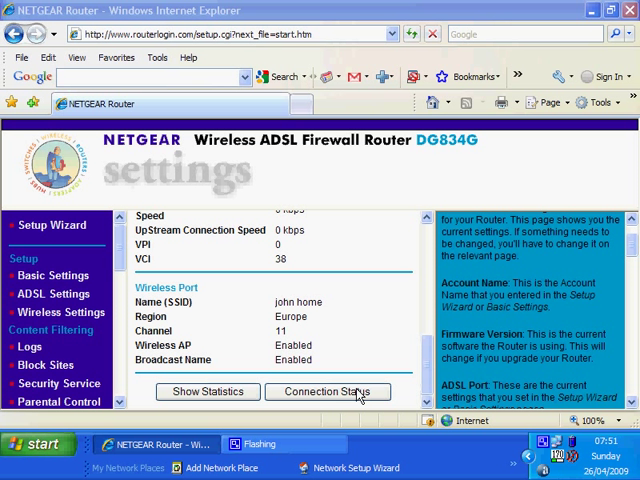
click(328, 391)
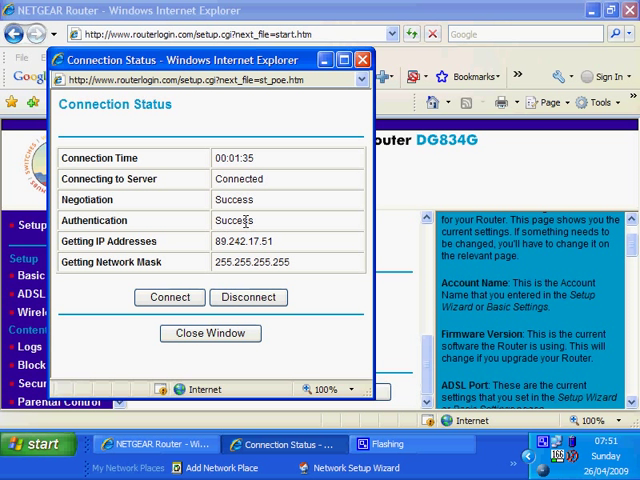
mouse_move(133, 234)
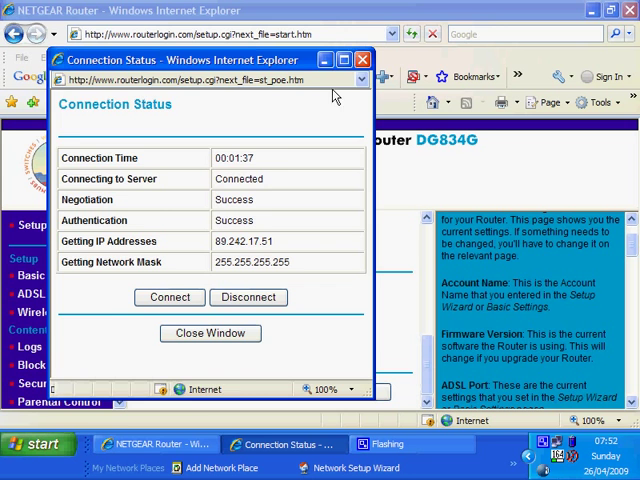
click(210, 333)
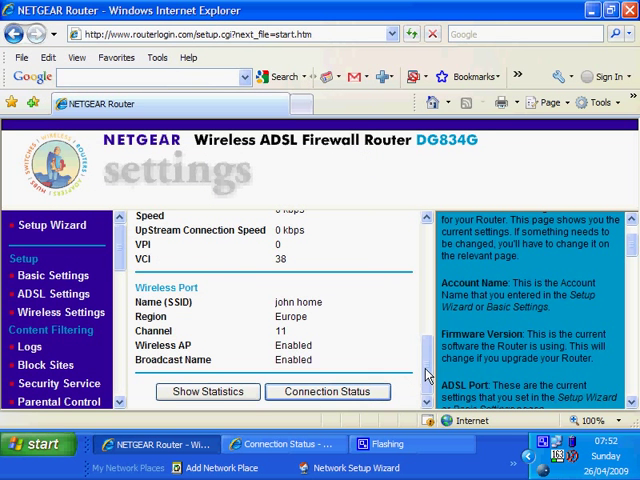
scroll(up, 3)
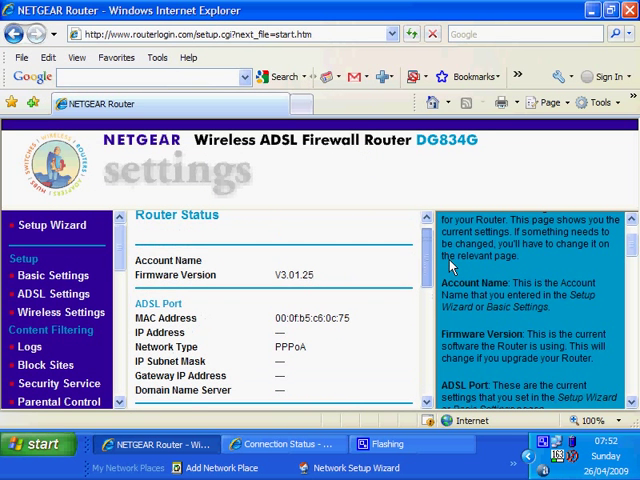
mouse_move(56, 293)
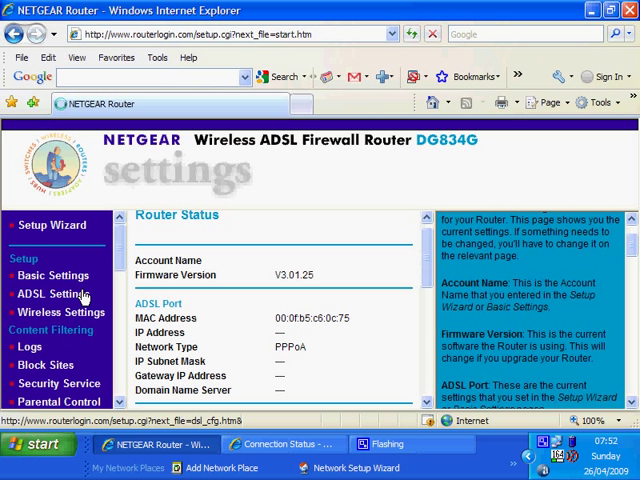
mouse_move(595, 445)
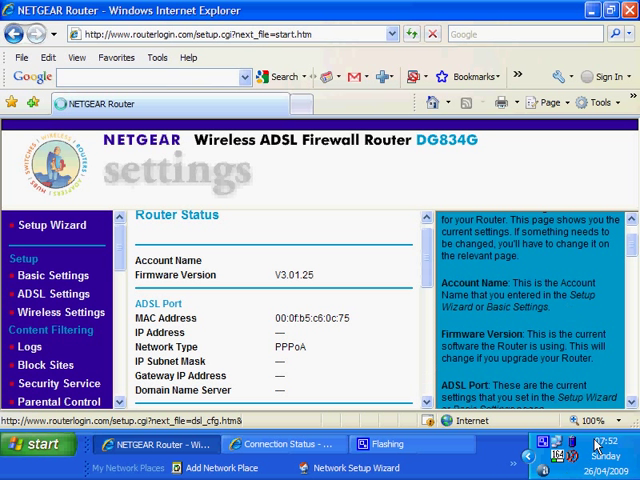
Show ADSL Settings with VC-based multiplexing, VPI 0 and VCI 38, and apply them.
click(54, 294)
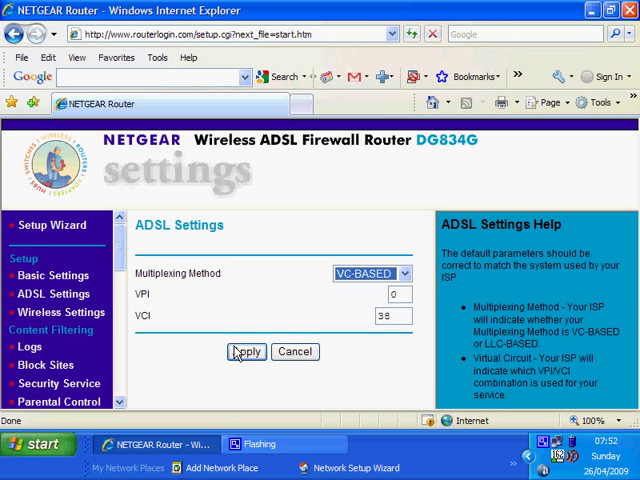
click(246, 352)
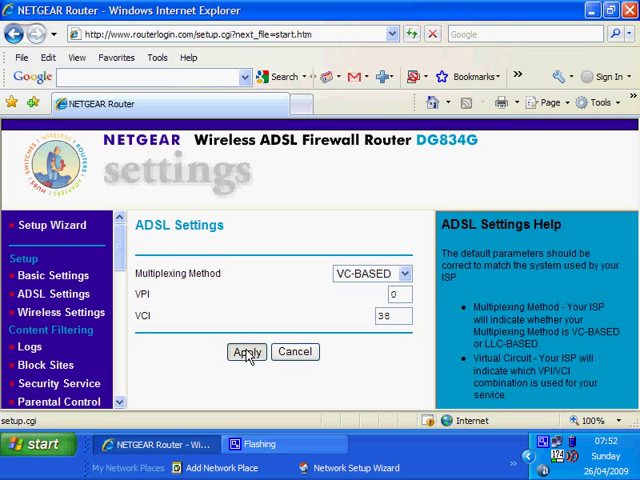
click(246, 351)
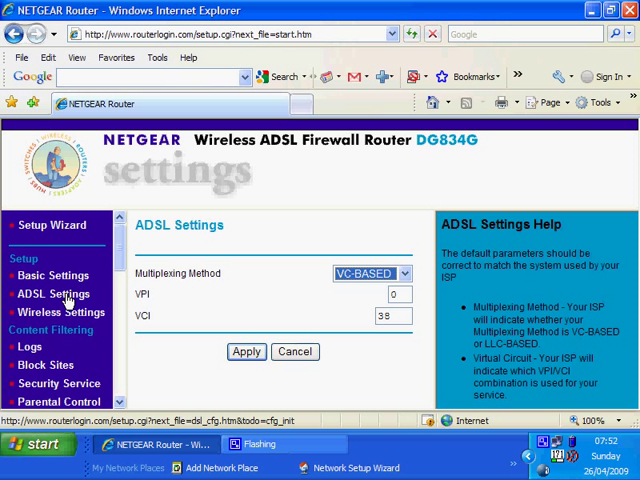
mouse_move(30, 347)
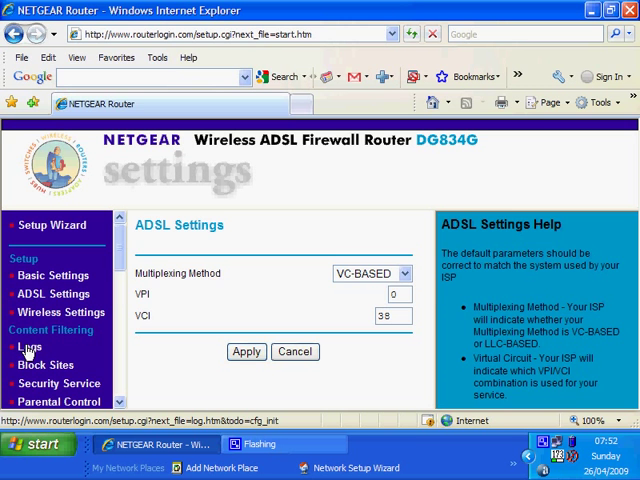
click(30, 346)
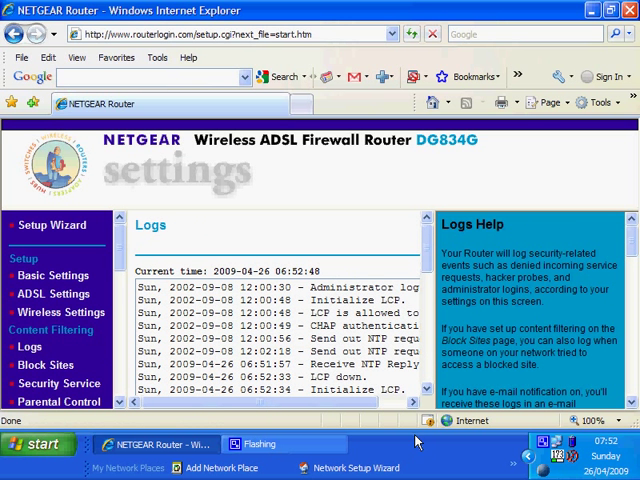
mouse_move(428, 268)
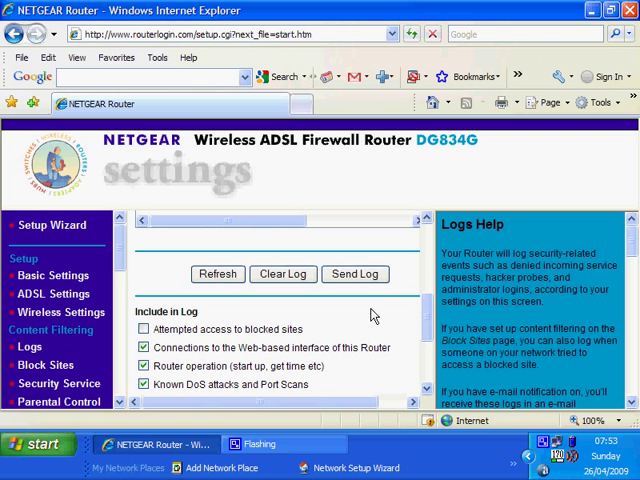
mouse_move(428, 325)
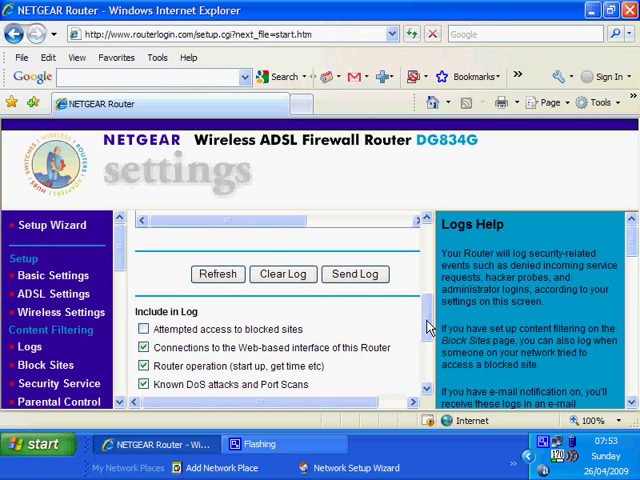
scroll(down, 3)
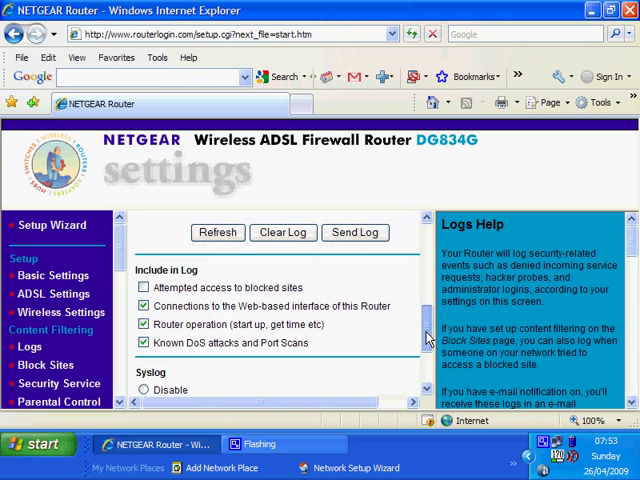
scroll(down, 3)
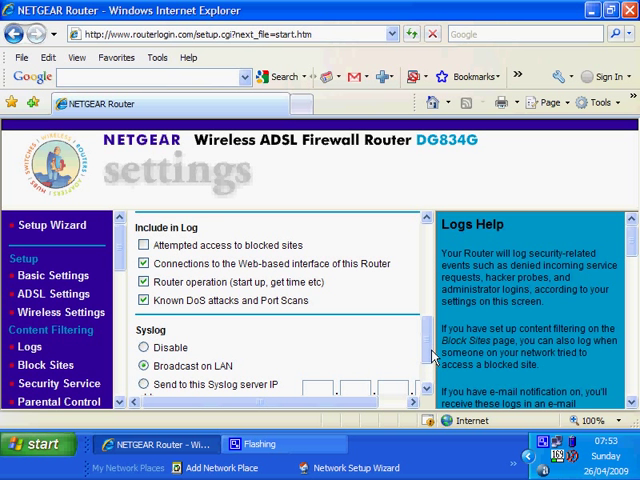
scroll(down, 3)
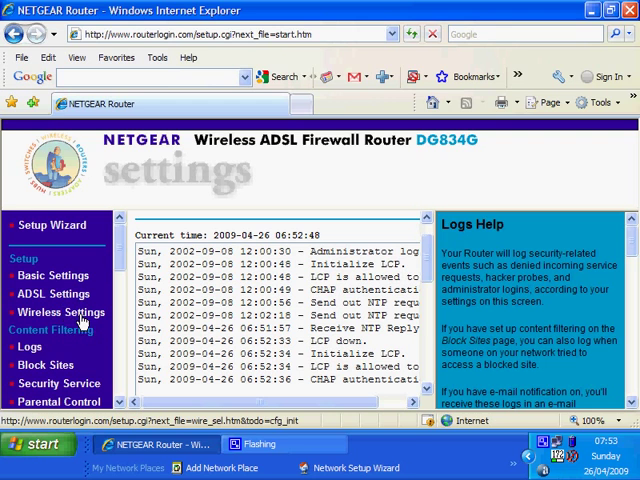
scroll(down, 3)
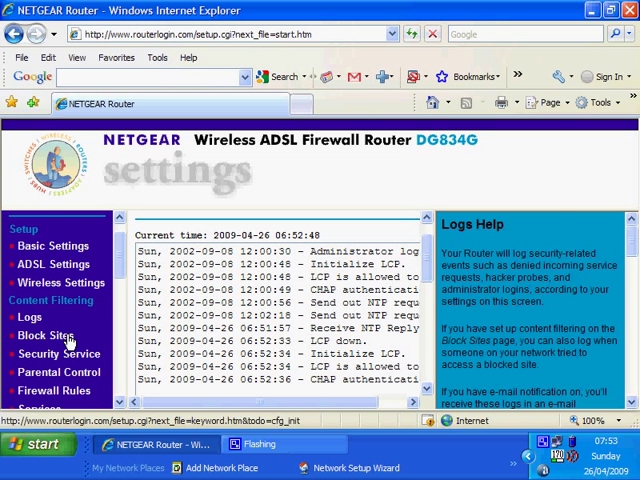
click(54, 263)
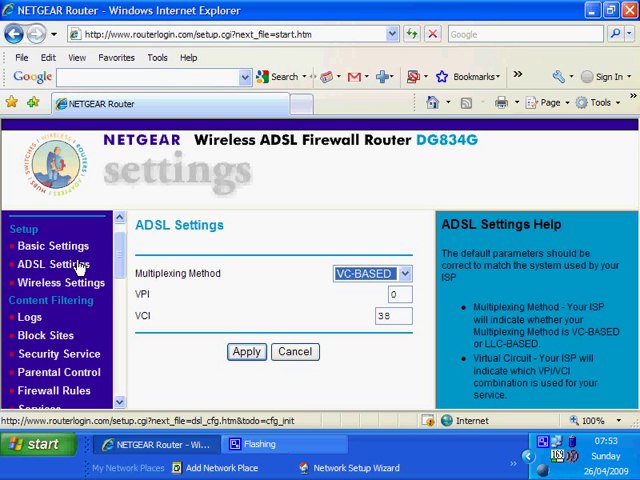
mouse_move(165, 350)
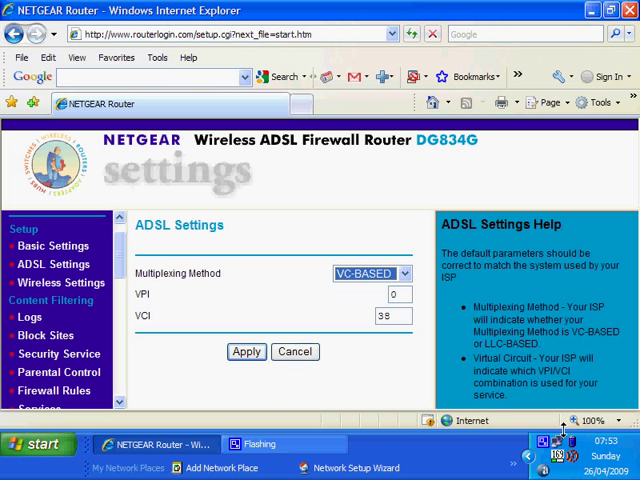
click(51, 332)
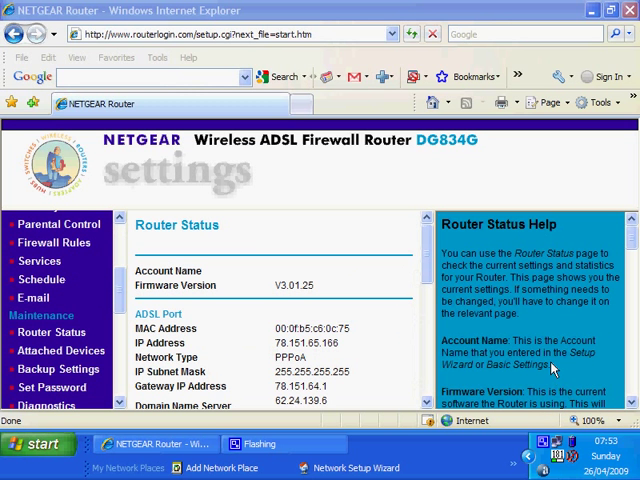
mouse_move(427, 249)
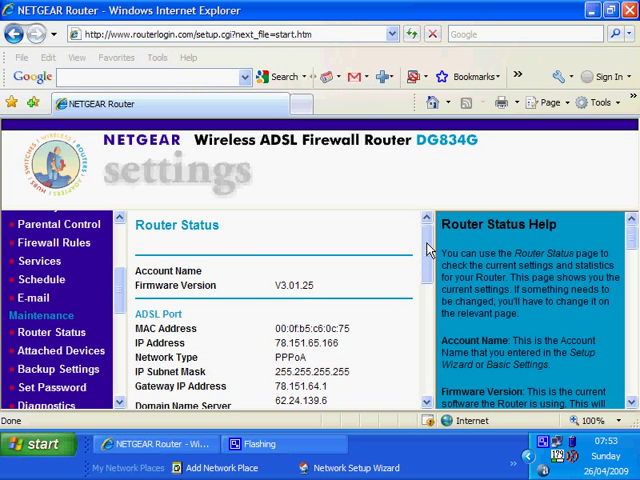
Open the router statistics window showing 3734 kbps downstream and 781 kbps upstream ADSL speeds.
scroll(down, 3)
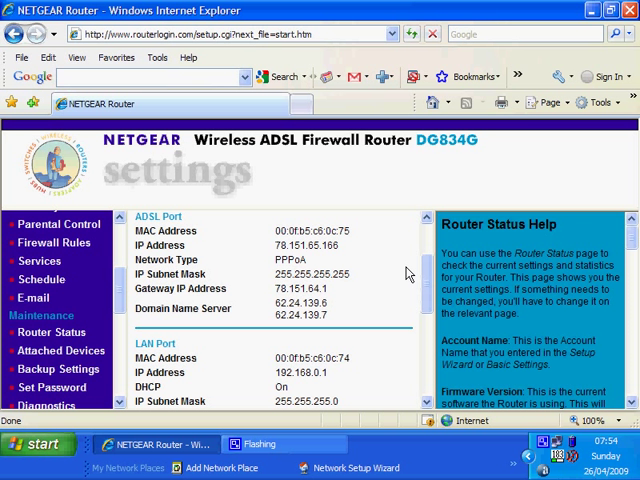
mouse_move(632, 302)
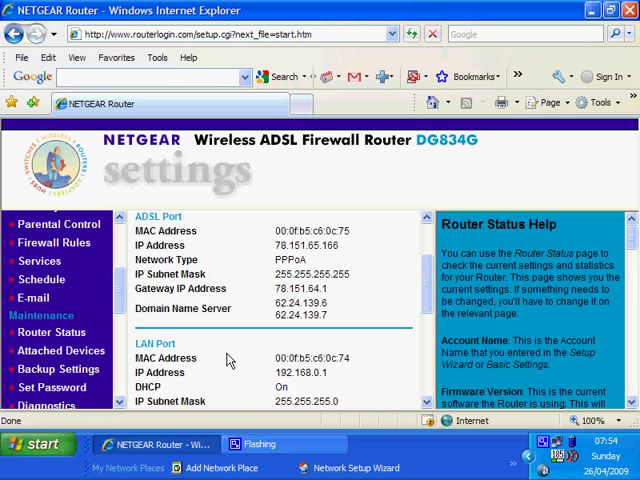
scroll(down, 3)
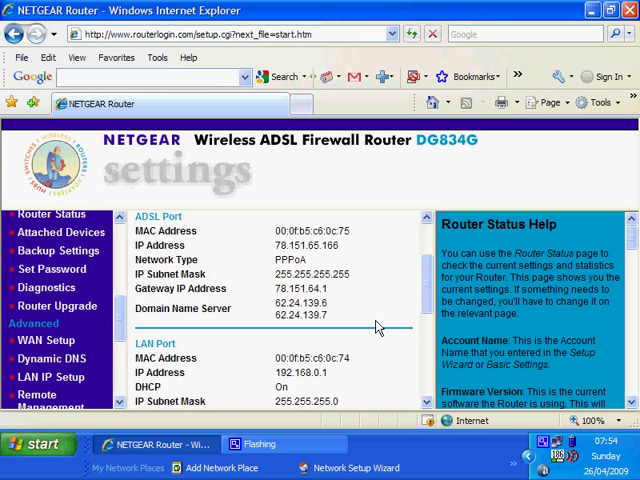
scroll(down, 3)
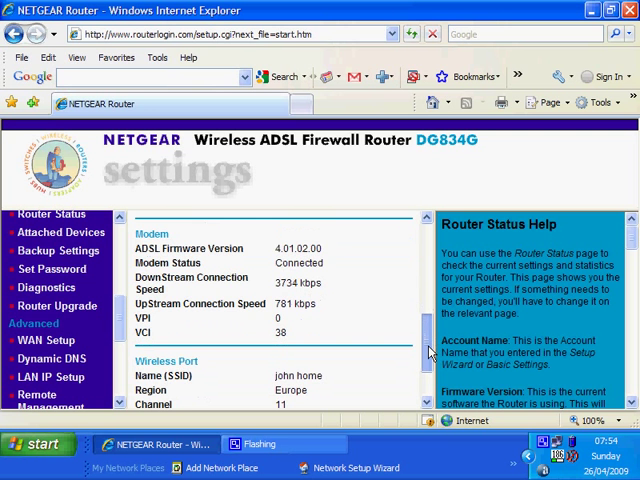
scroll(down, 3)
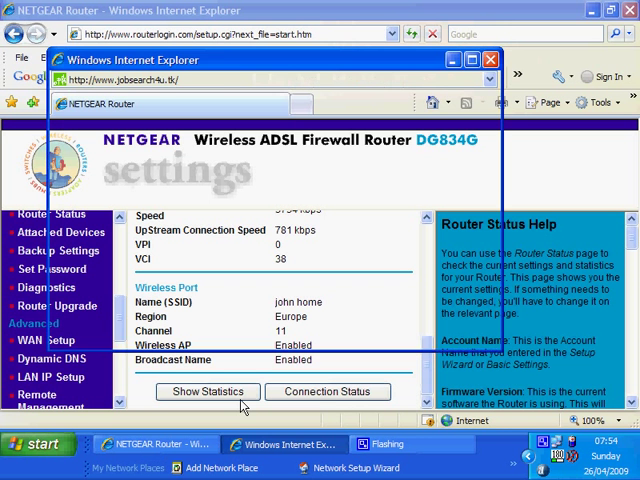
click(207, 391)
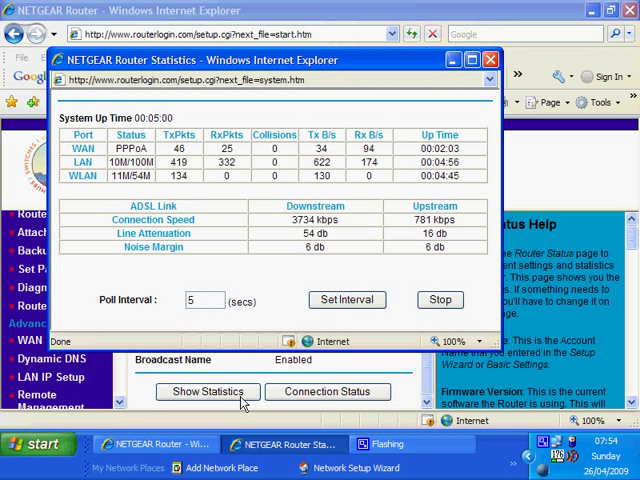